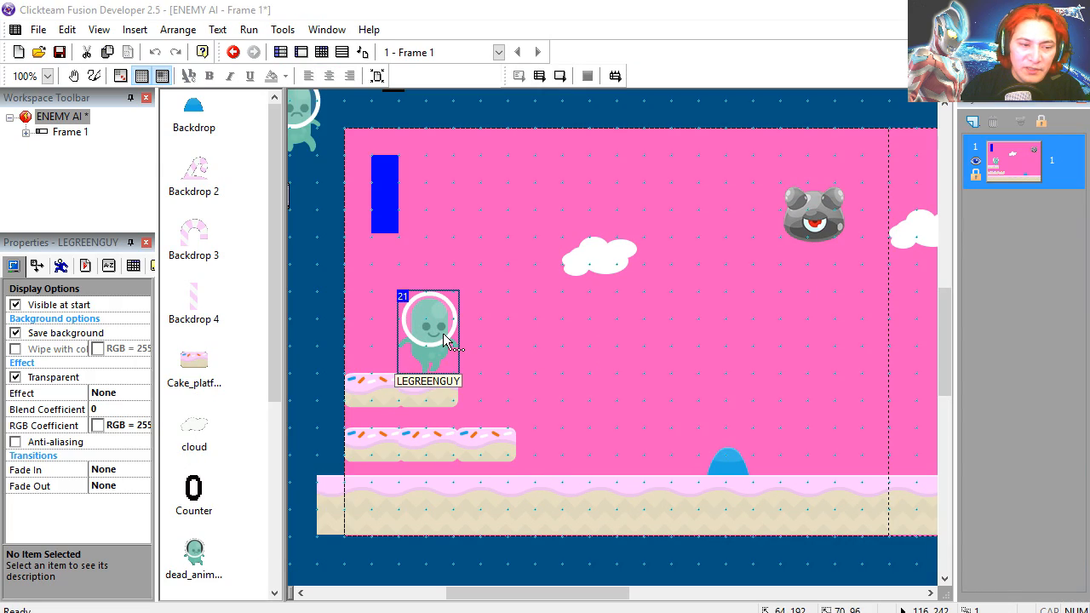
Step: Close the green player's animation editor, deselect the ground object, and open Frame 1's event list
double_click(428, 328)
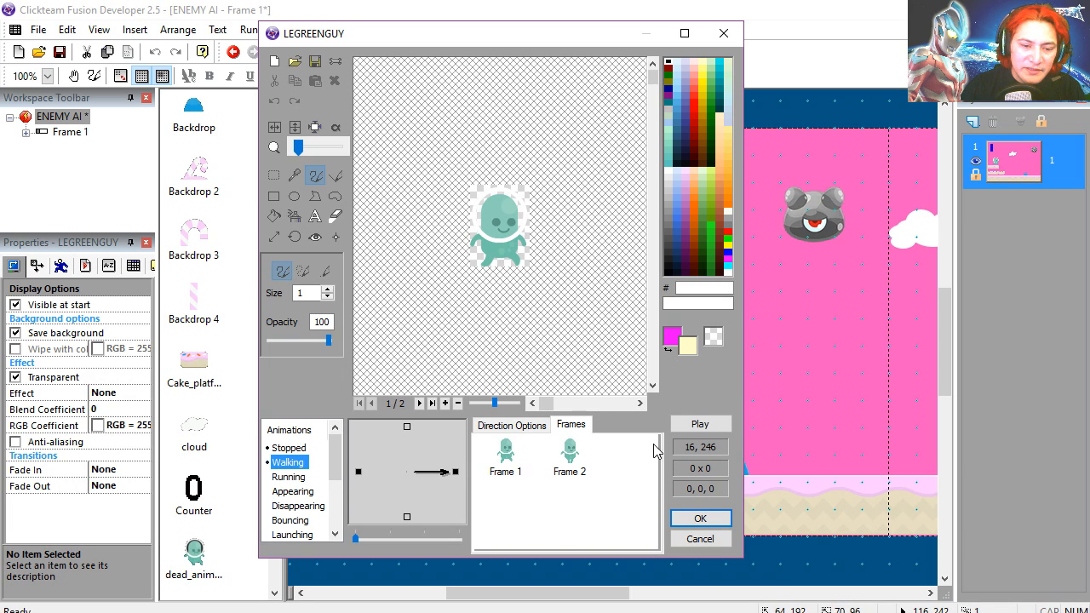
click(700, 424)
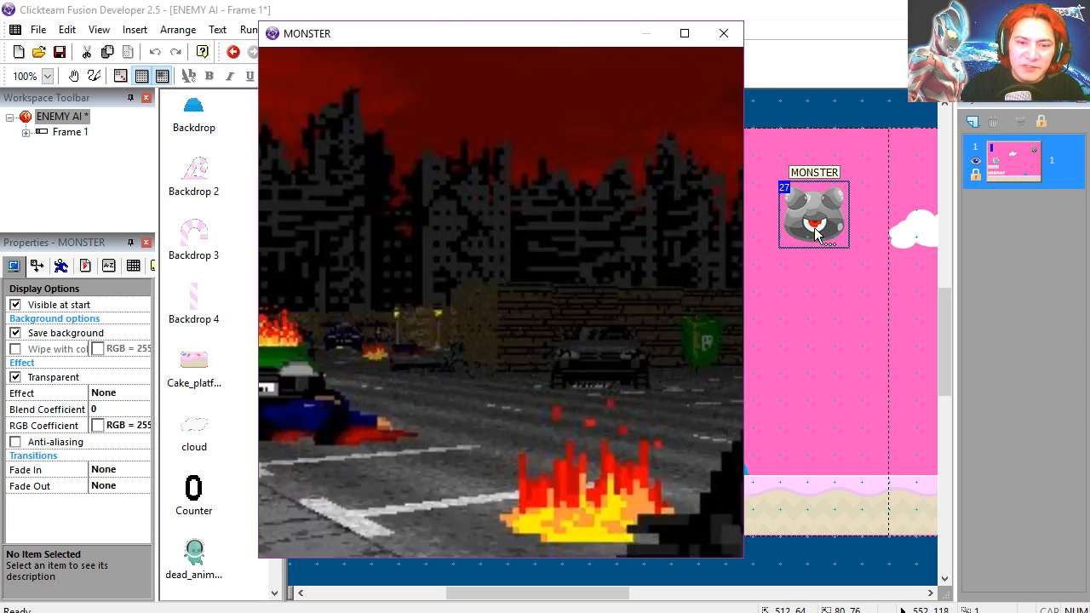
double_click(813, 215)
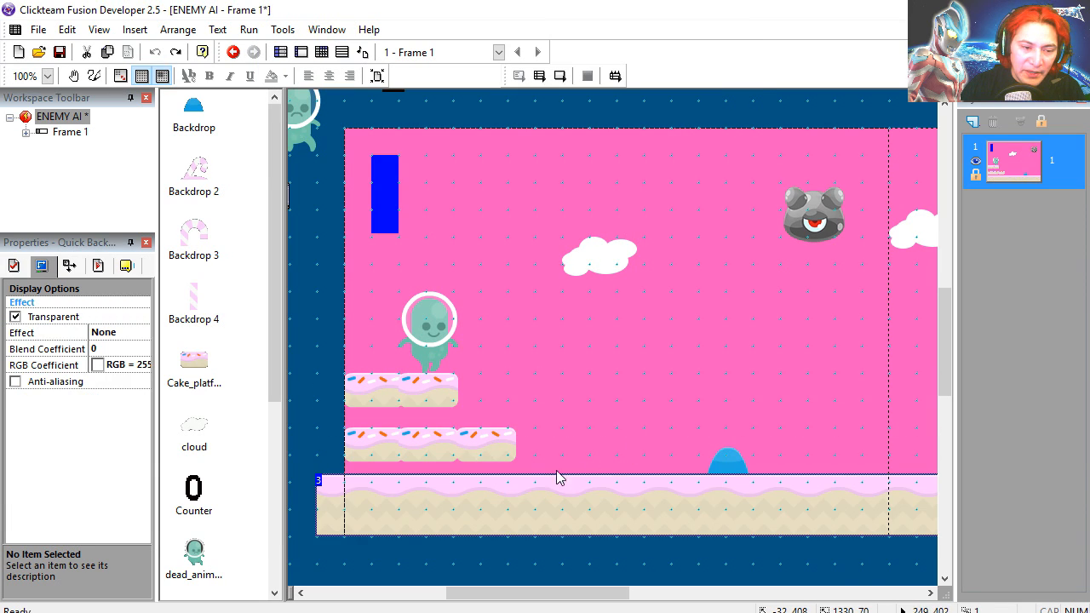
click(248, 29)
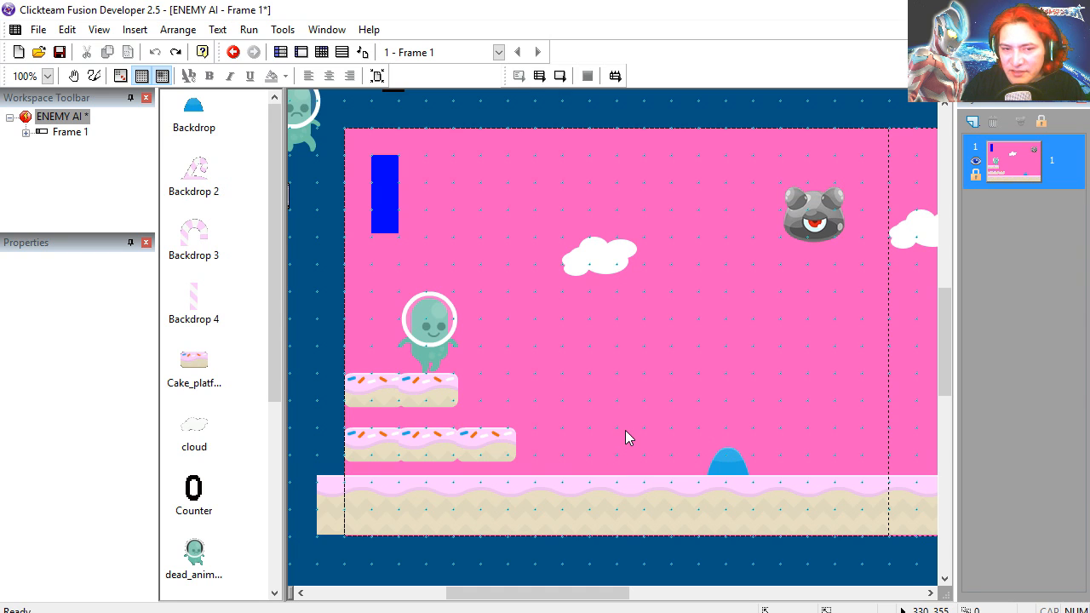
click(811, 214)
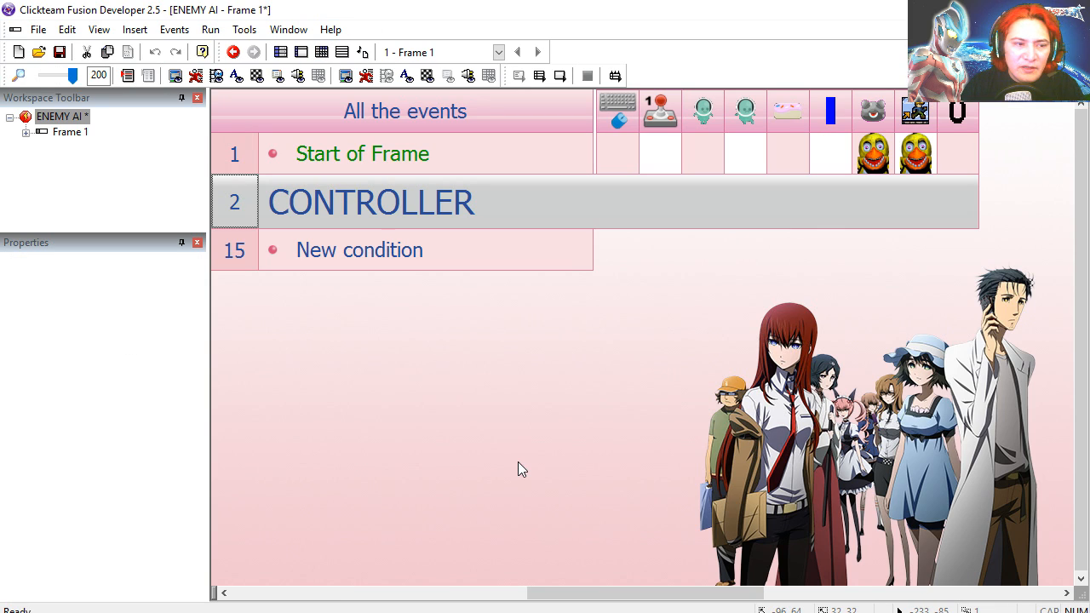
Step: Add events comparing green player–monster ODistance: one at 250 or more, one below 250
scroll(down, 3)
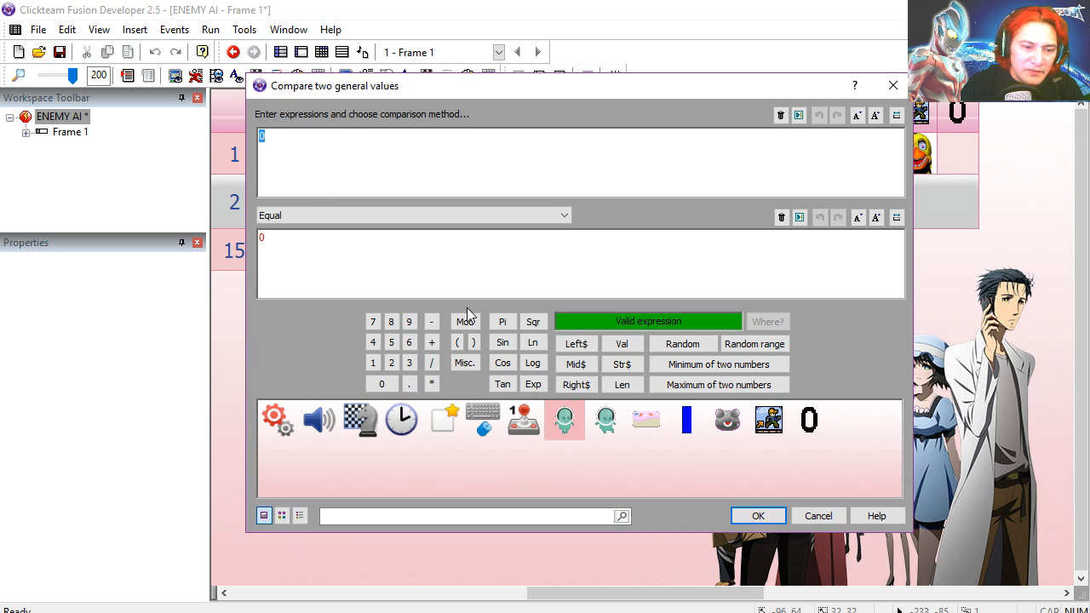
click(563, 419)
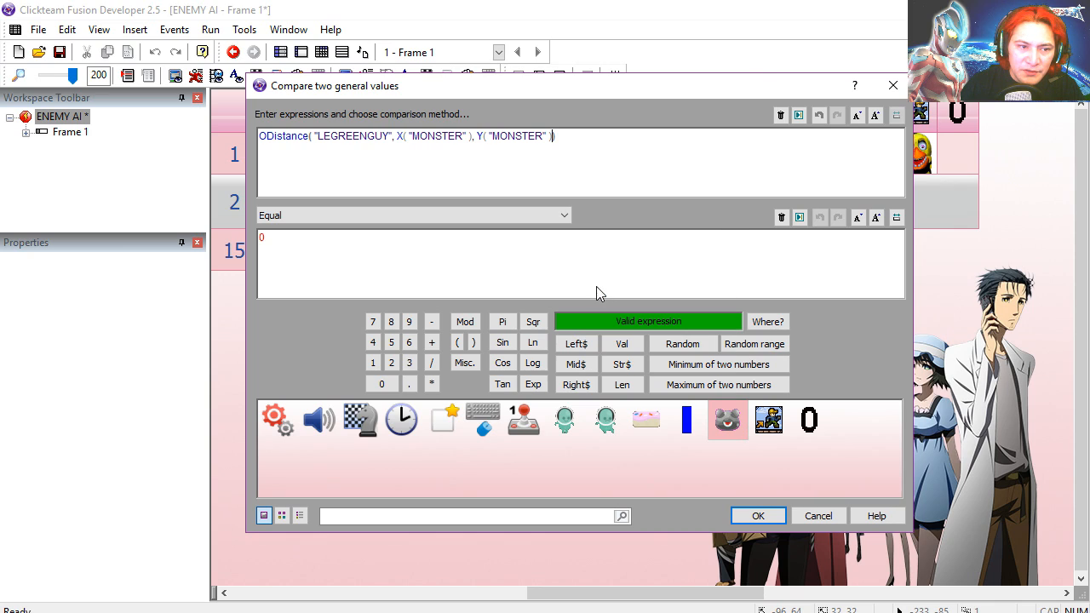
click(413, 214)
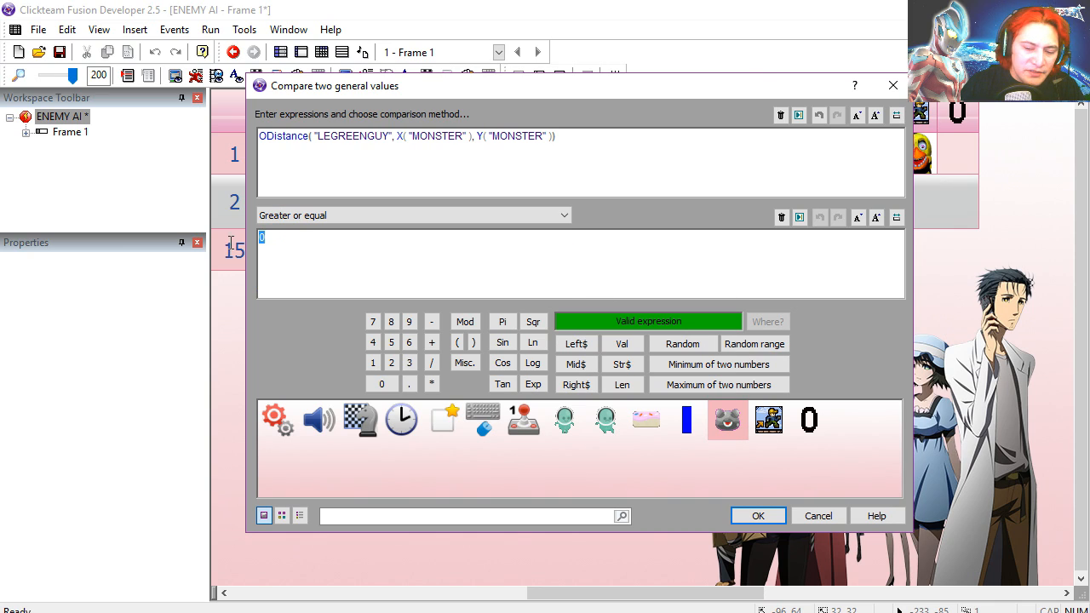
click(757, 515)
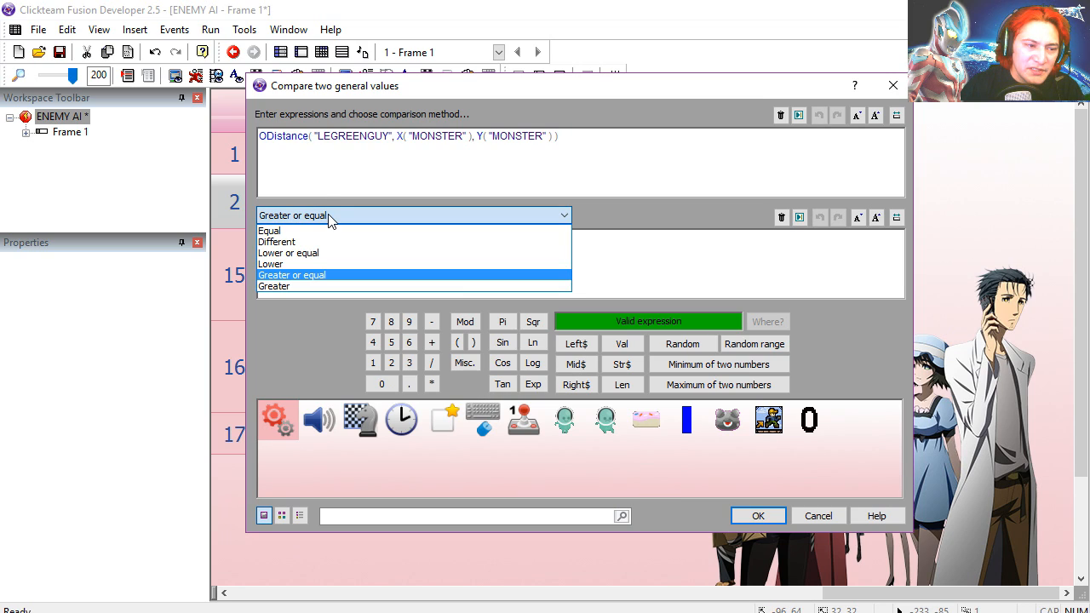
click(271, 264)
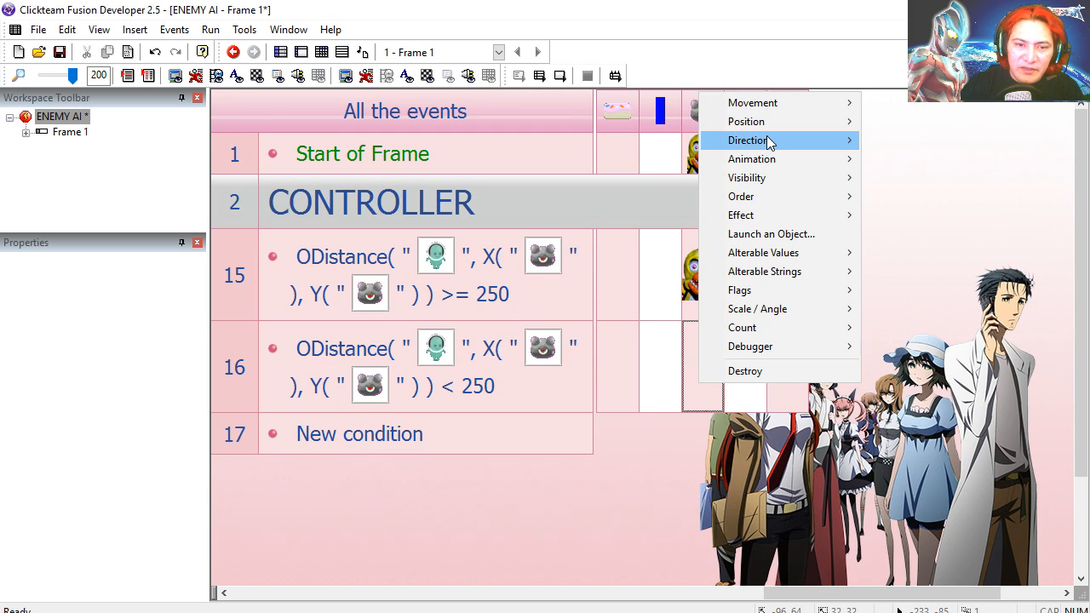
Step: In the below-250 event, make the monster look toward the green player's position
click(748, 141)
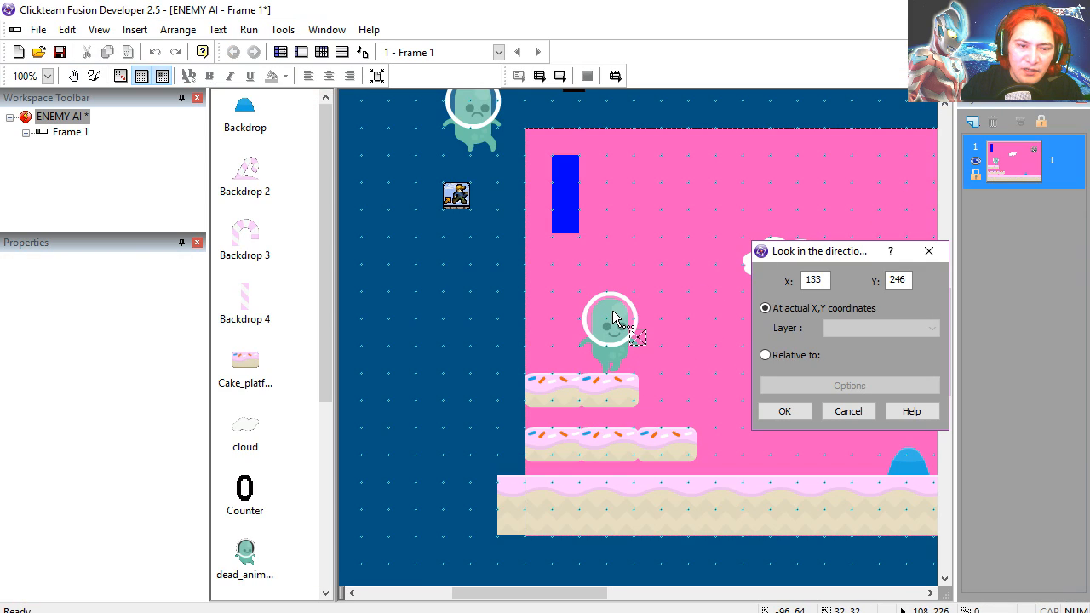
click(764, 355)
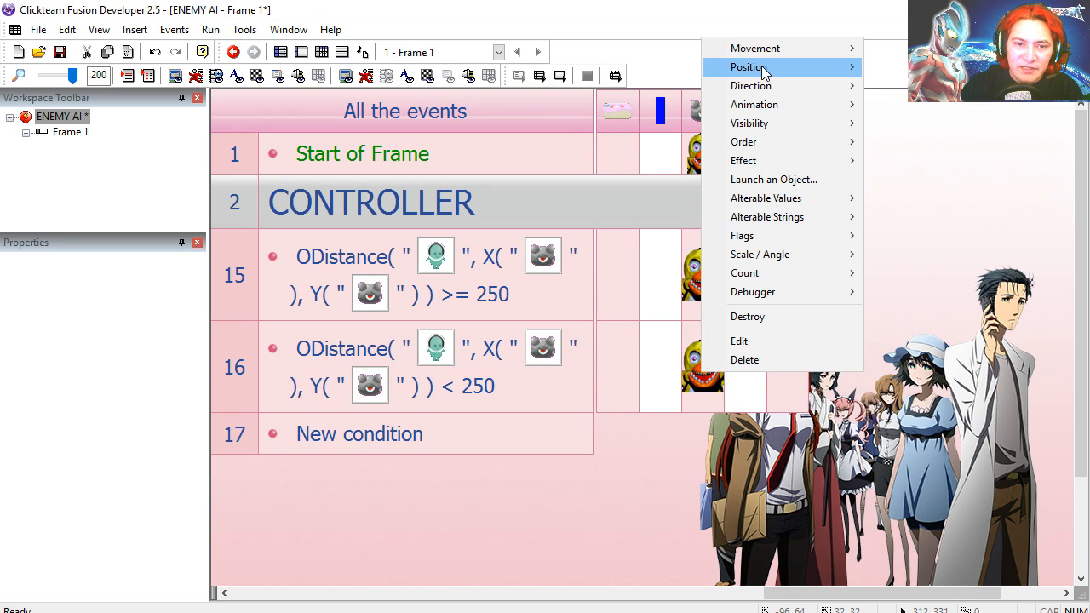
mouse_move(756, 48)
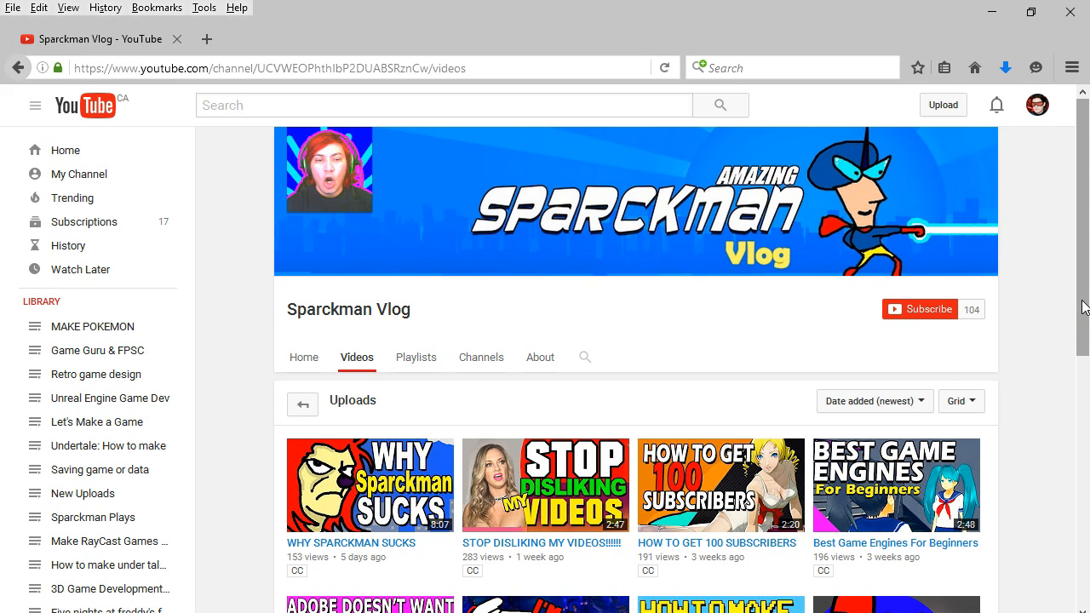
Step: Scroll down the Sparckman Vlog channel's uploaded videos on YouTube
scroll(down, 3)
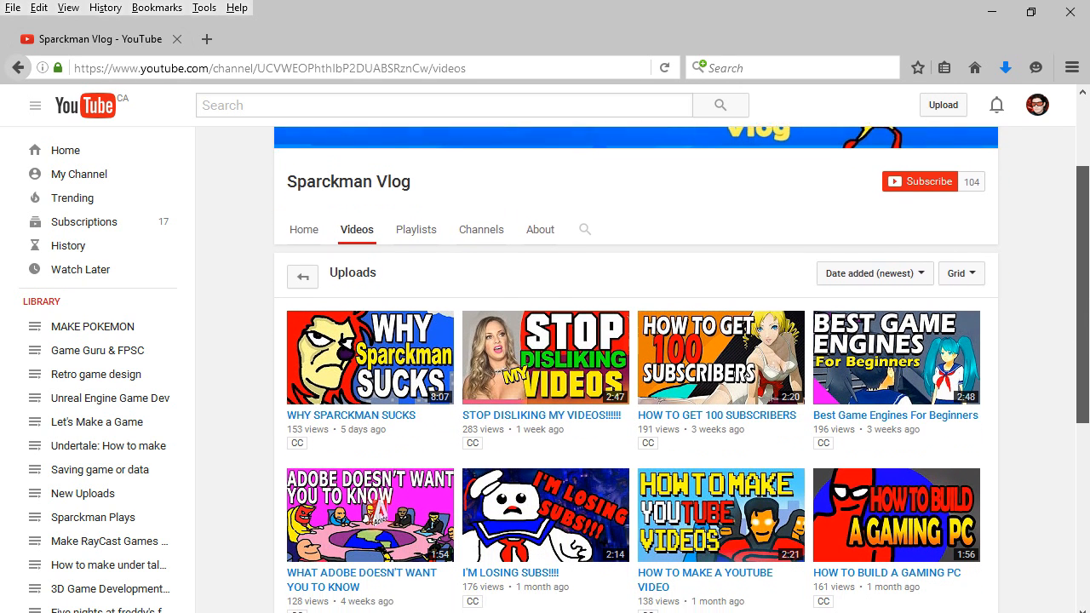